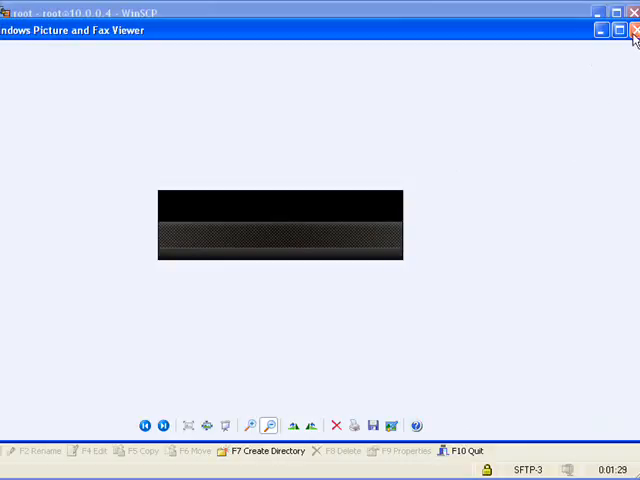
Close the image preview window to return to the /private/var/root session
click(632, 30)
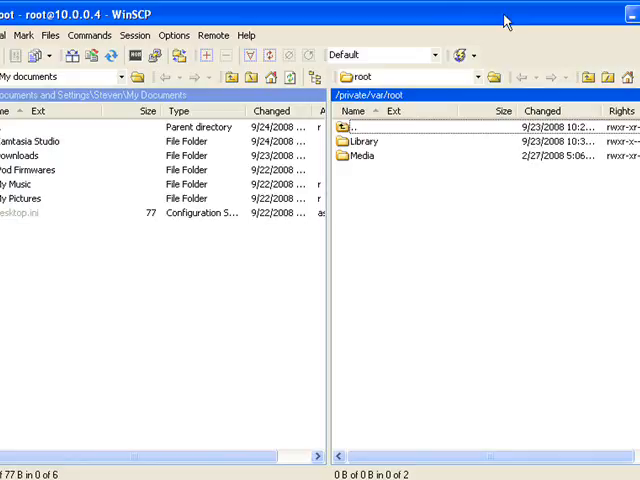
mouse_move(558, 91)
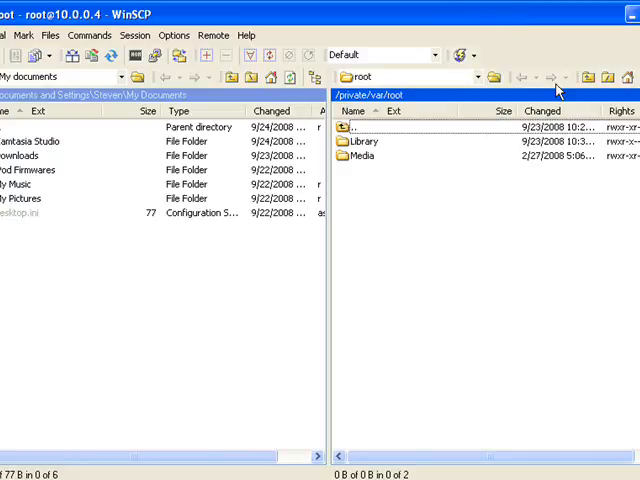
Navigate into /System/Library/CoreServices/SpringBoard.app and scroll down to SBDockBG.png
click(585, 77)
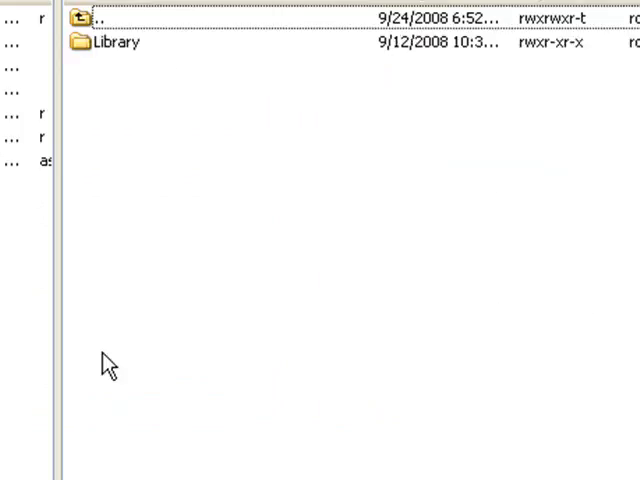
double_click(113, 43)
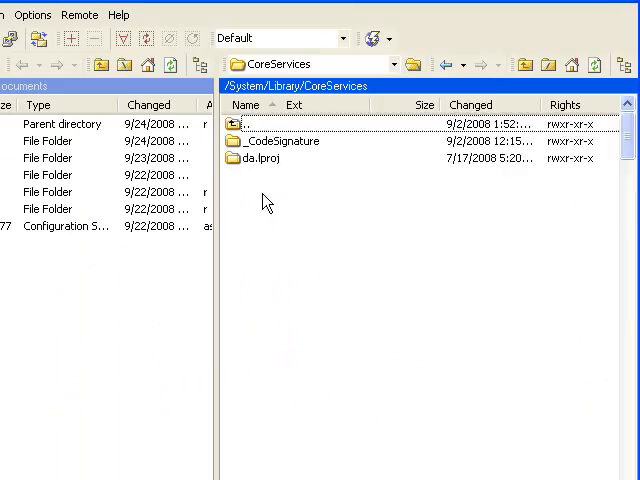
double_click(265, 158)
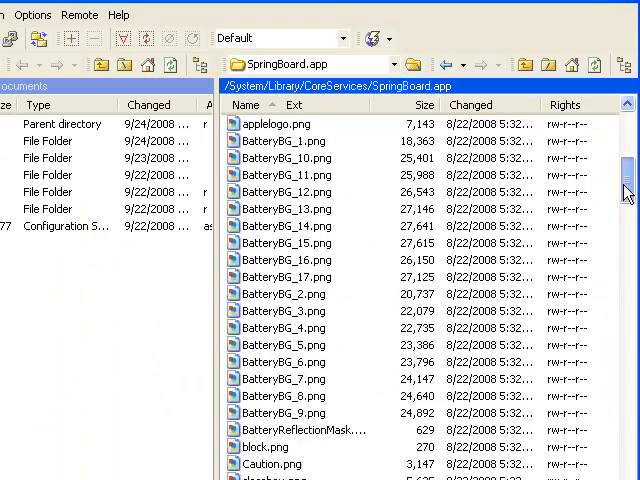
scroll(down, 3)
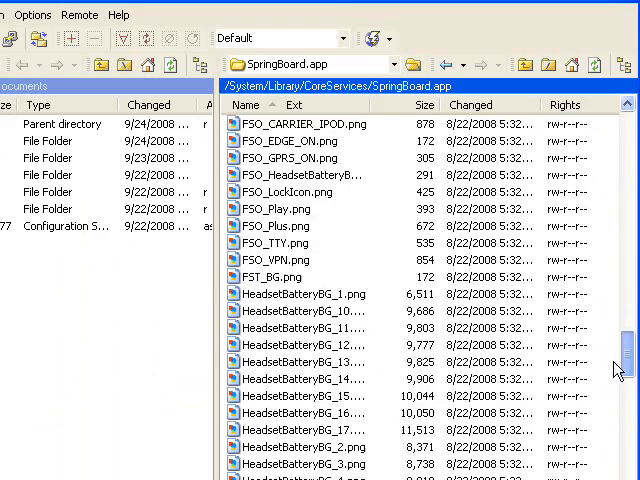
scroll(down, 3)
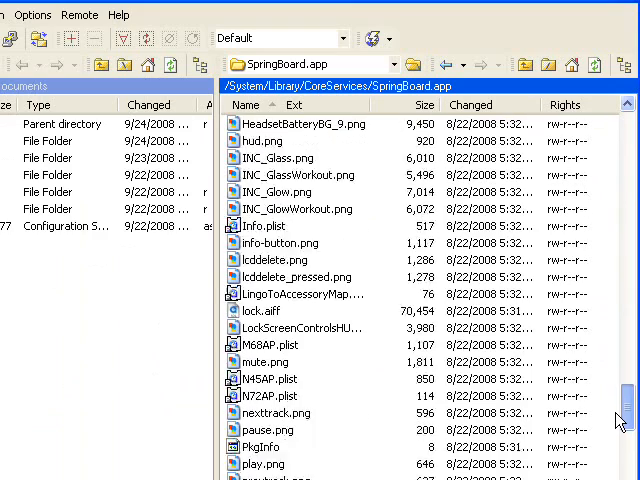
scroll(down, 3)
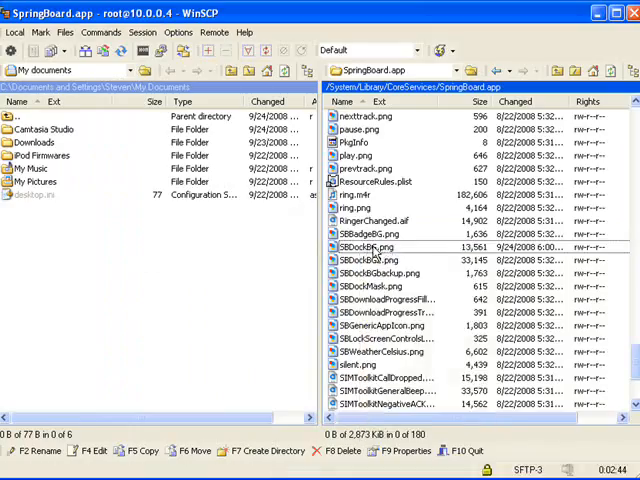
double_click(369, 246)
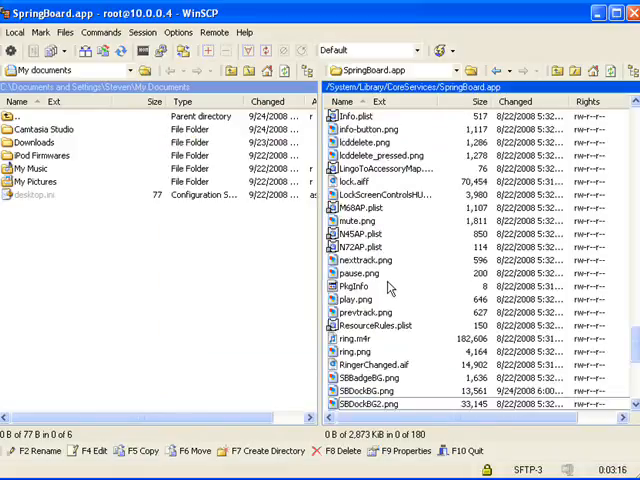
mouse_move(366, 295)
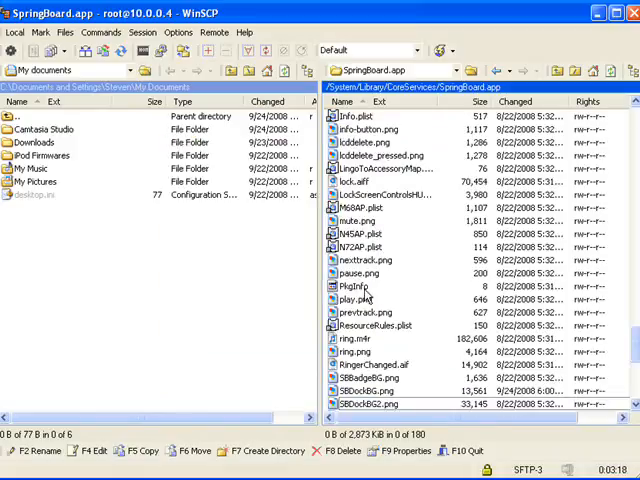